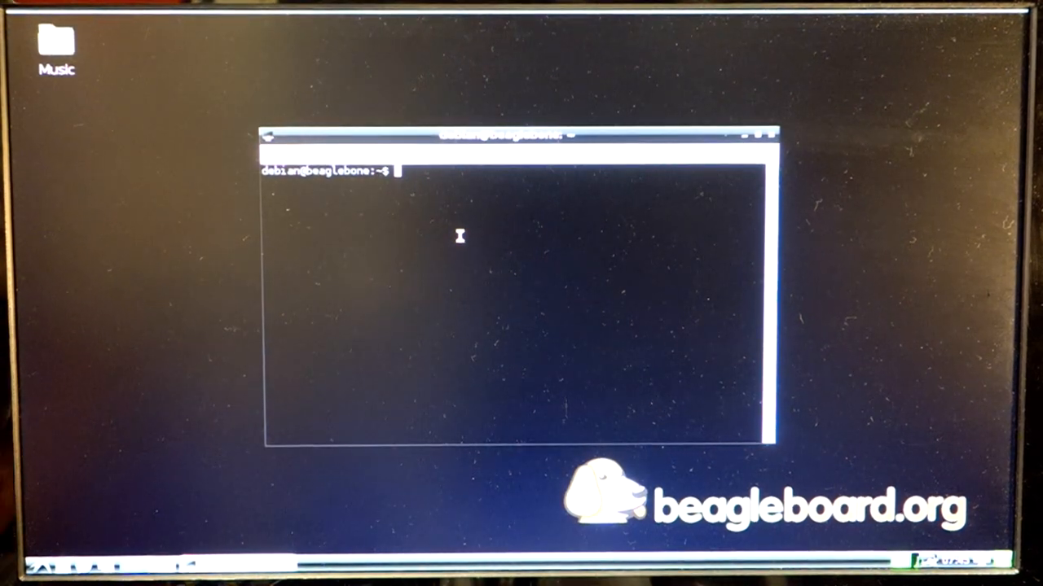
Step: Launch alsamixer in LXTerminal, showing the BeagleBone Black card with no controls
text(al)
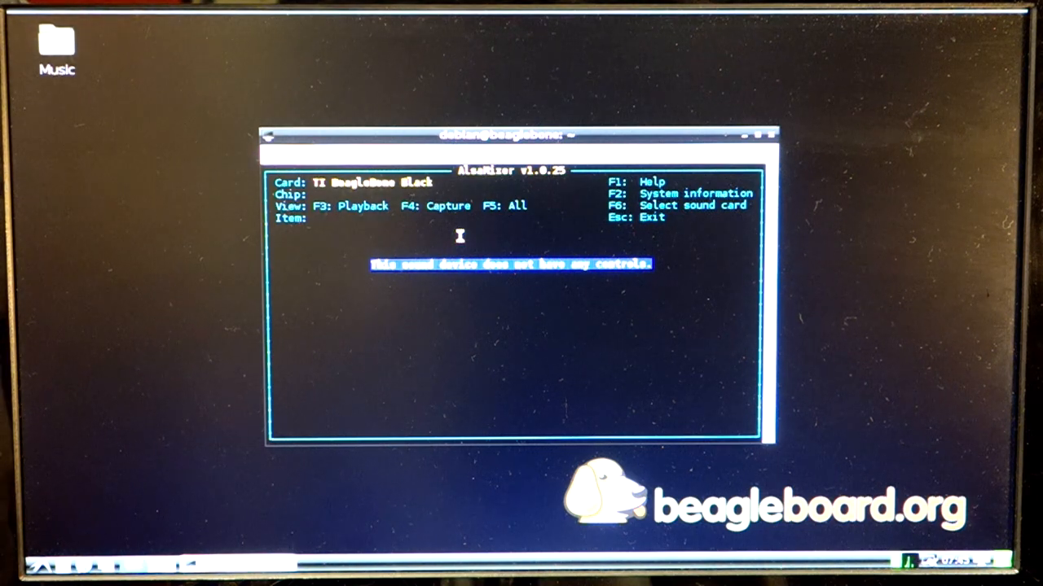
Step: Select the C-Media USB Headphone Set card and raise its headphone volume to 73
key(F6)
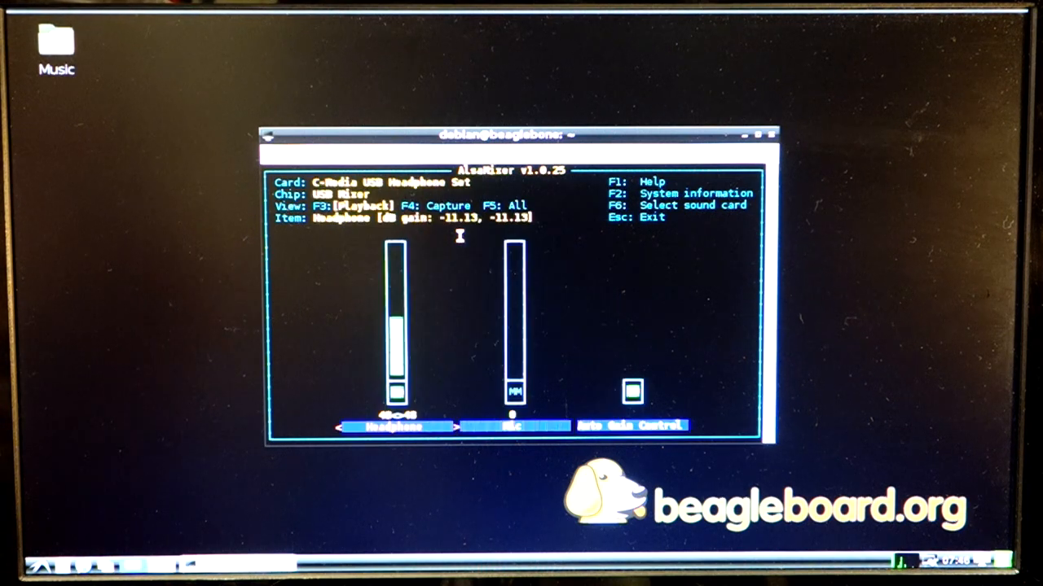
key(up)
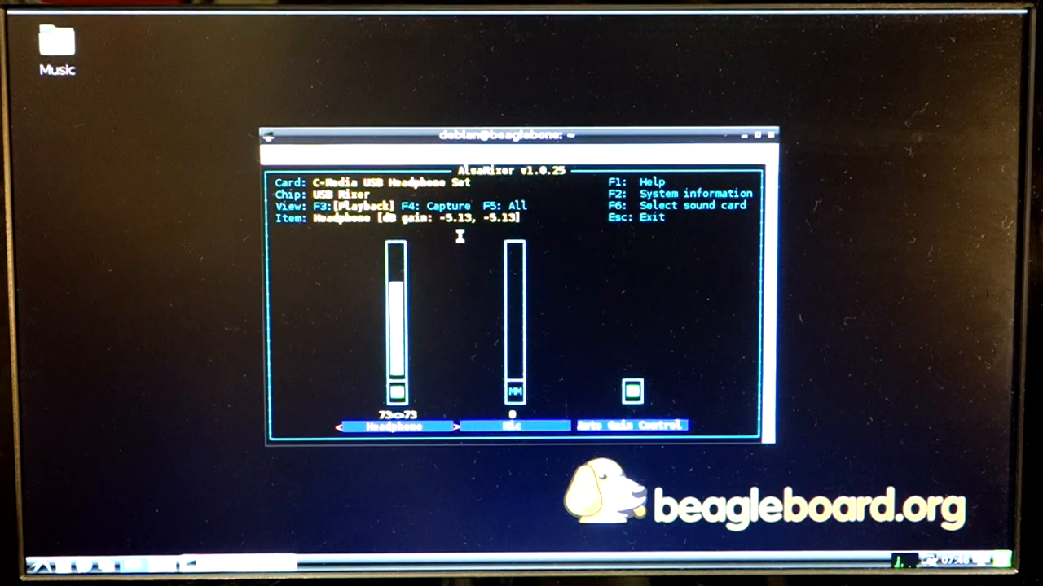
key(f6)
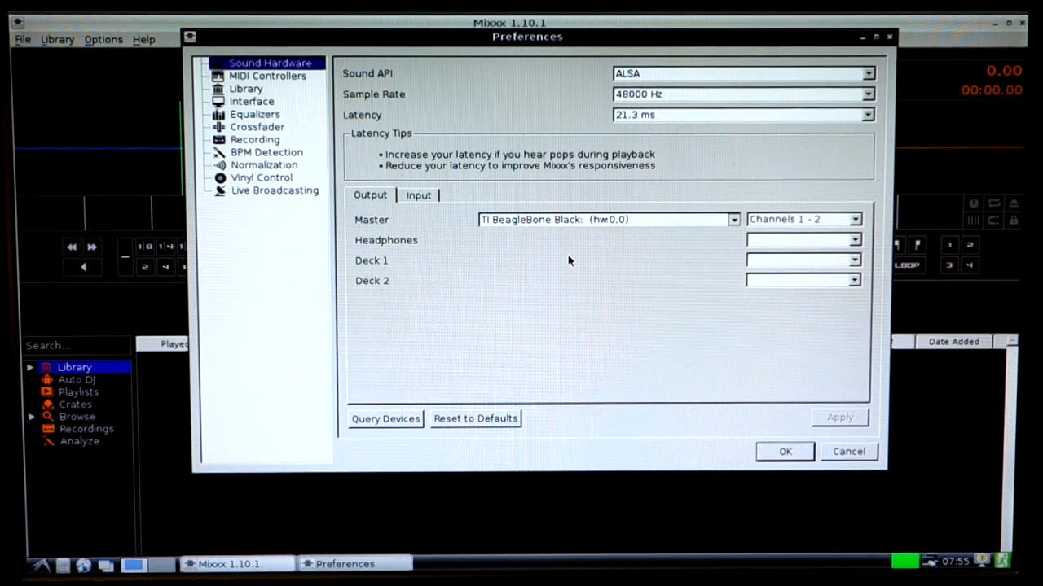
Step: Assign C-Media USB Audio hw:2,0 to Headphones and view Live Broadcasting preferences
click(732, 239)
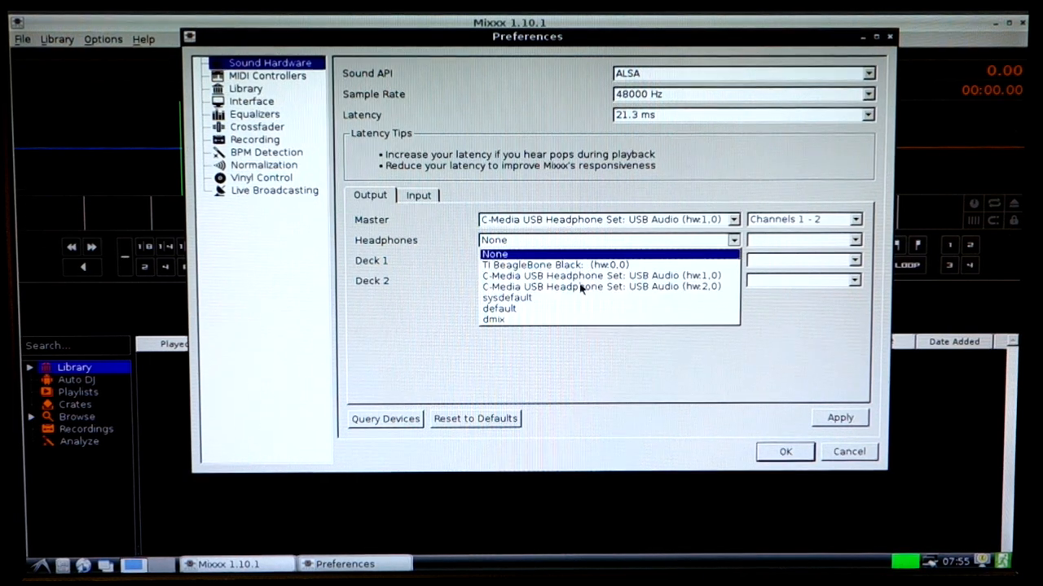
click(601, 286)
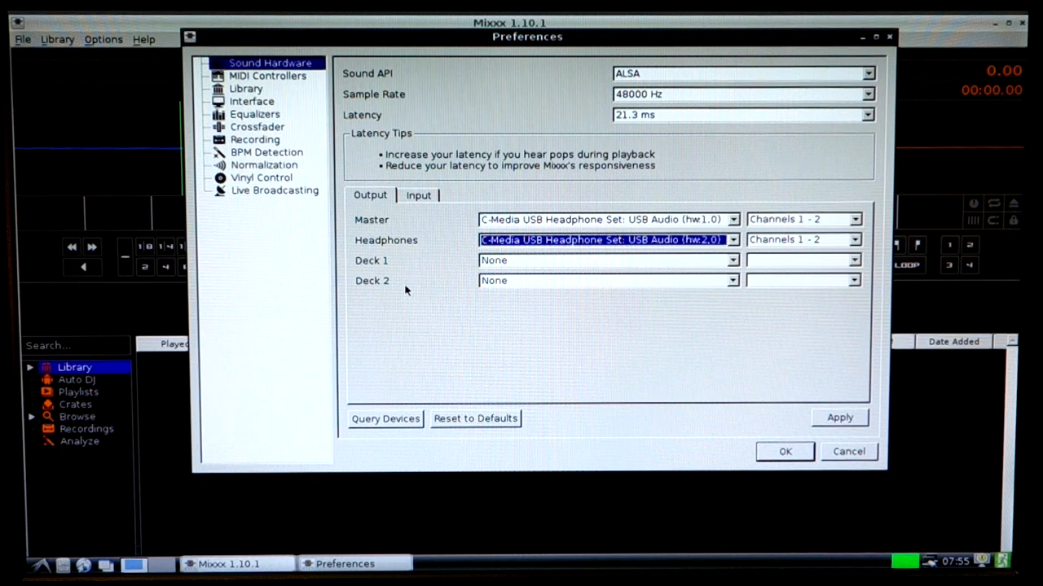
mouse_move(500, 340)
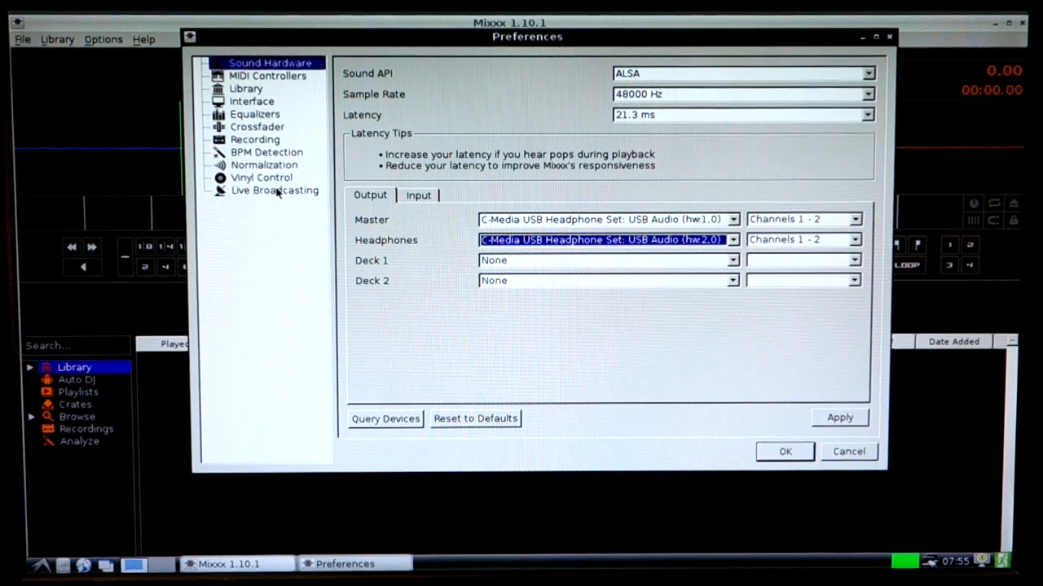
click(274, 189)
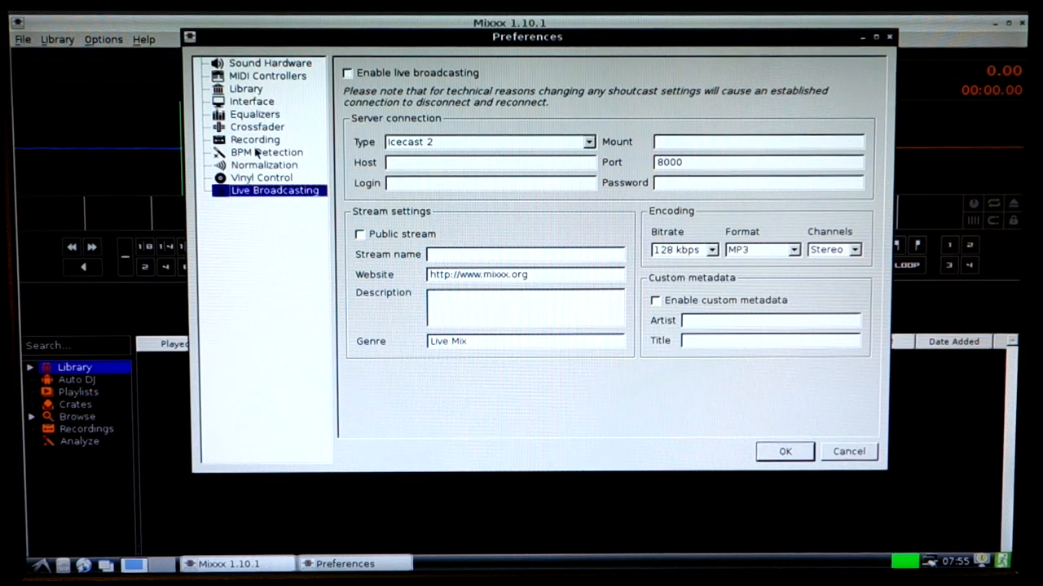
Step: Browse Normalization and Crossfader preferences, ending on Library with /home/debian/Desktop/Music
click(263, 165)
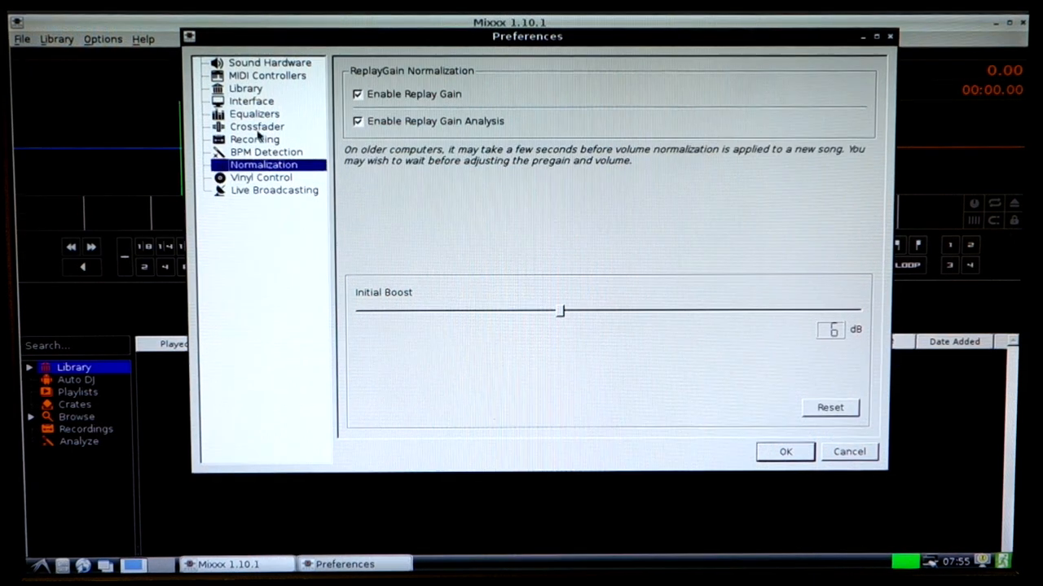
click(257, 127)
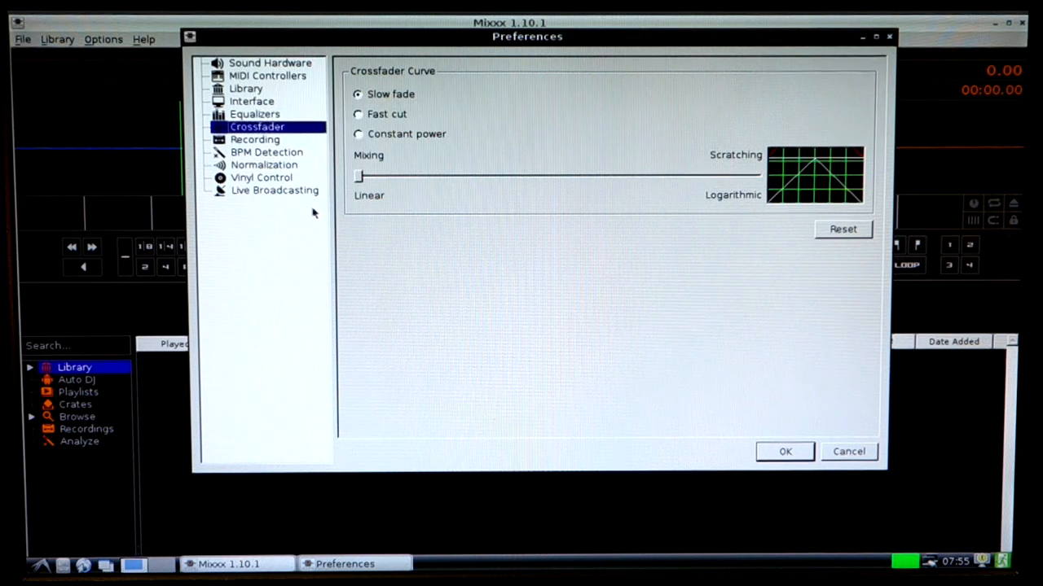
click(246, 88)
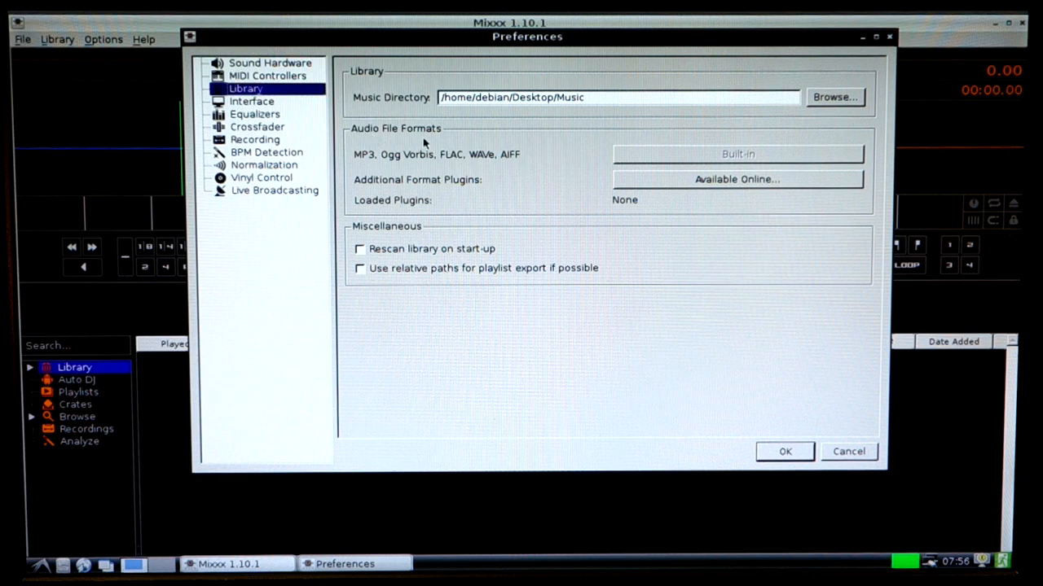
mouse_move(472, 172)
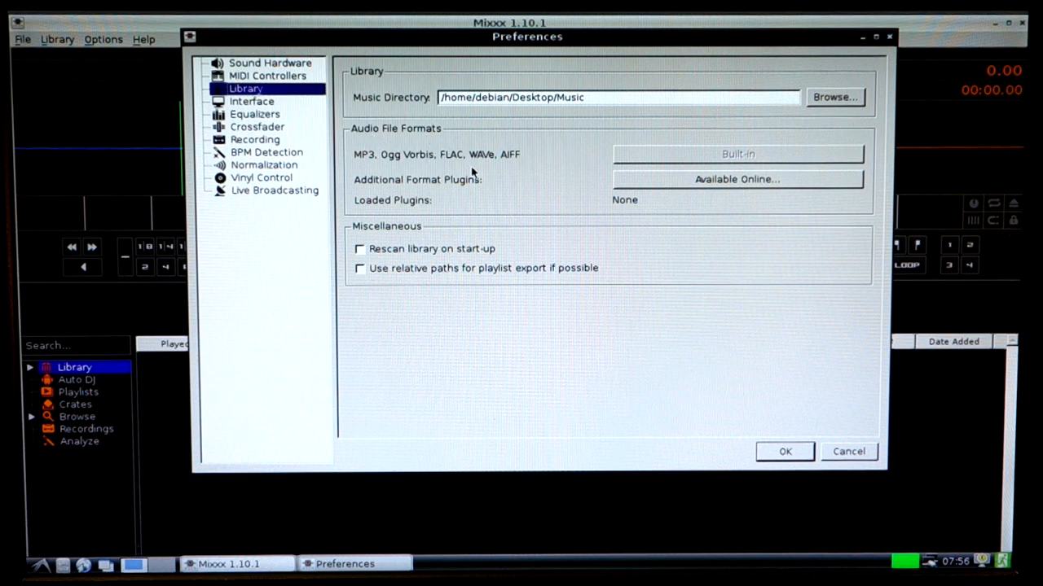